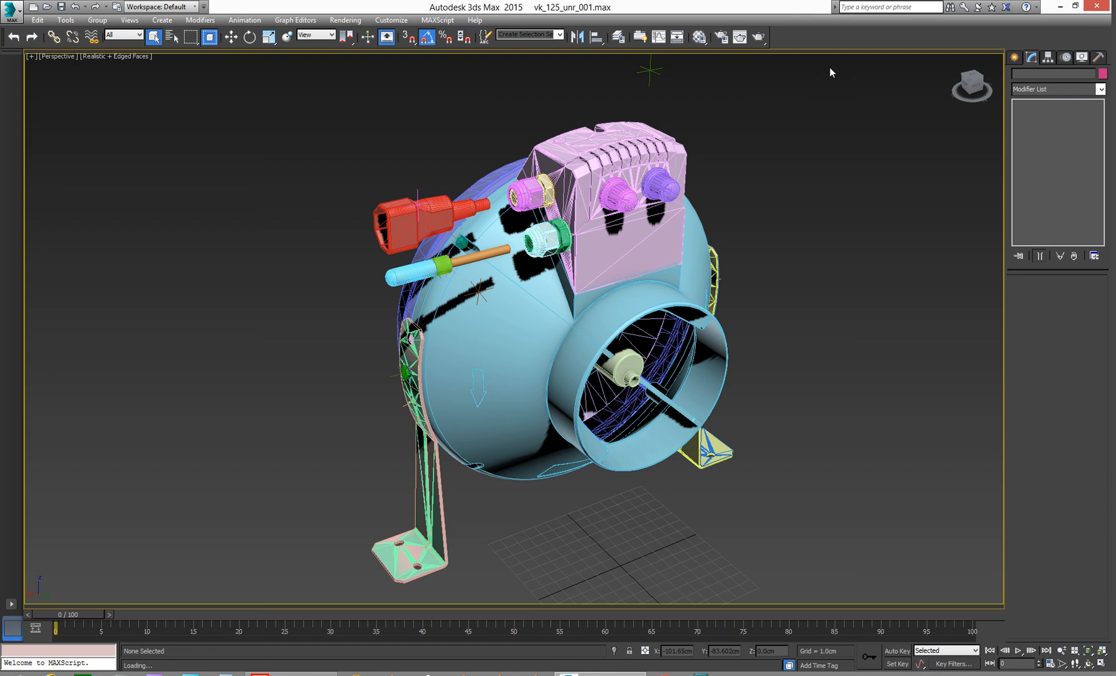
mouse_move(693, 282)
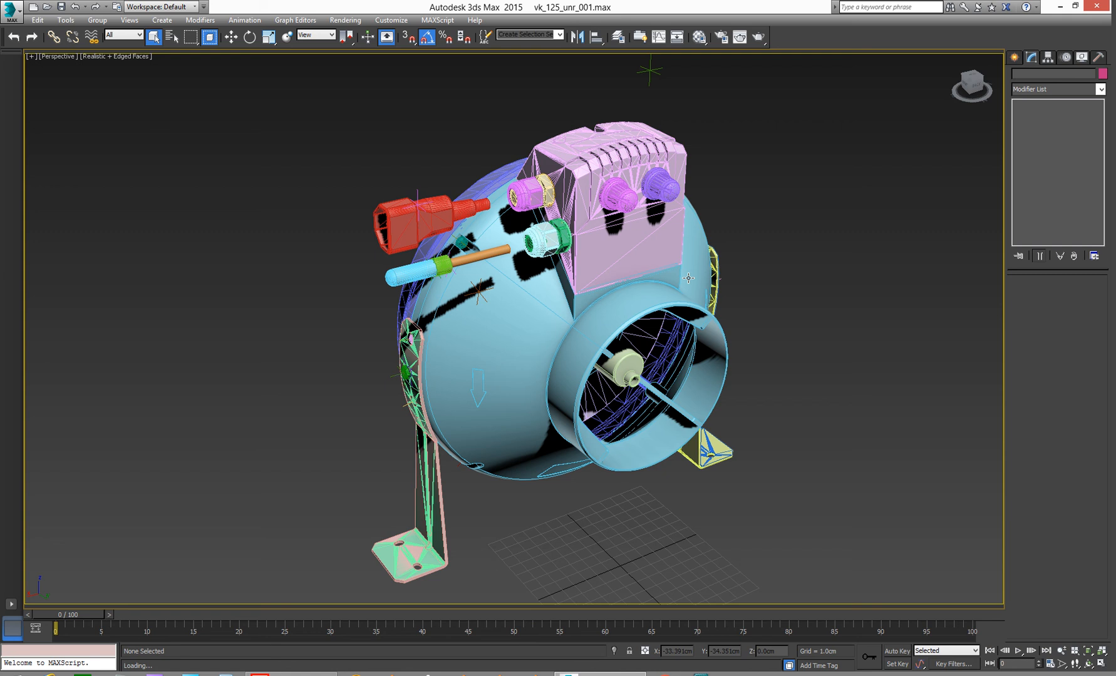
mouse_move(619, 149)
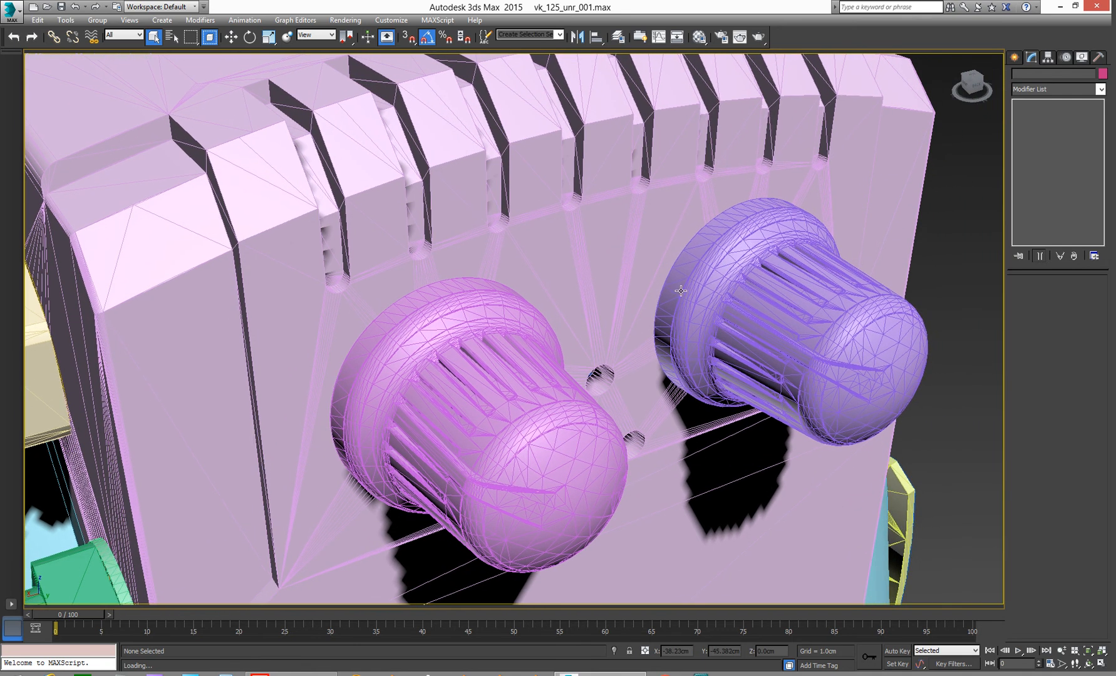
mouse_move(781, 398)
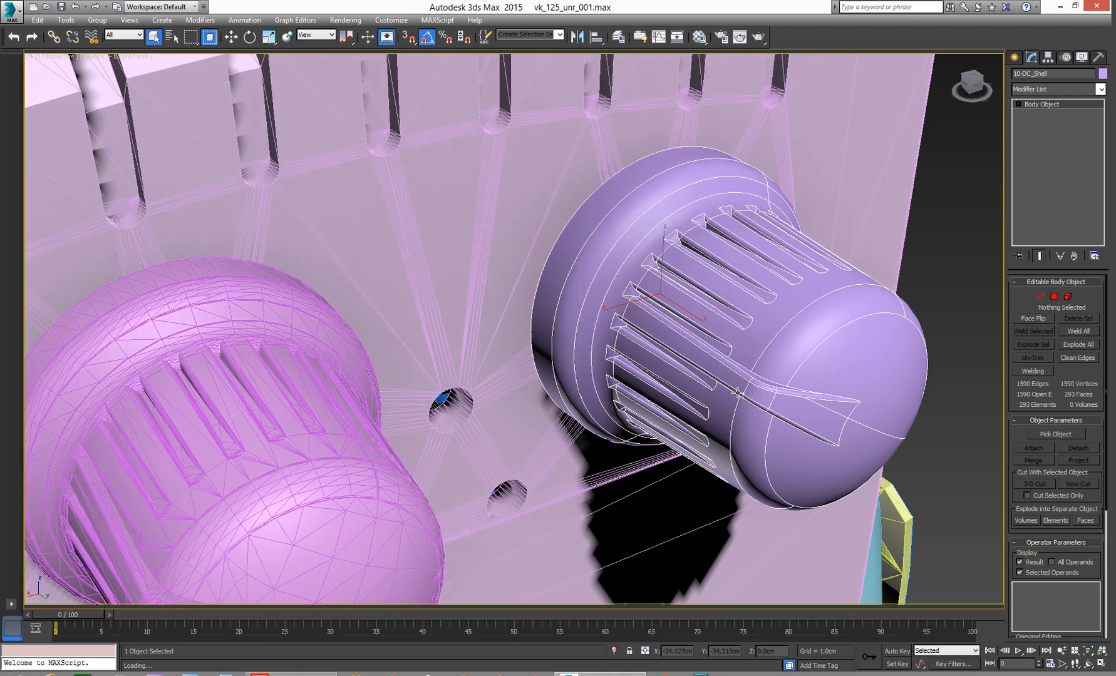
View the pink terminal housing and knobs in wireframe, then return to shaded display.
key("F3")
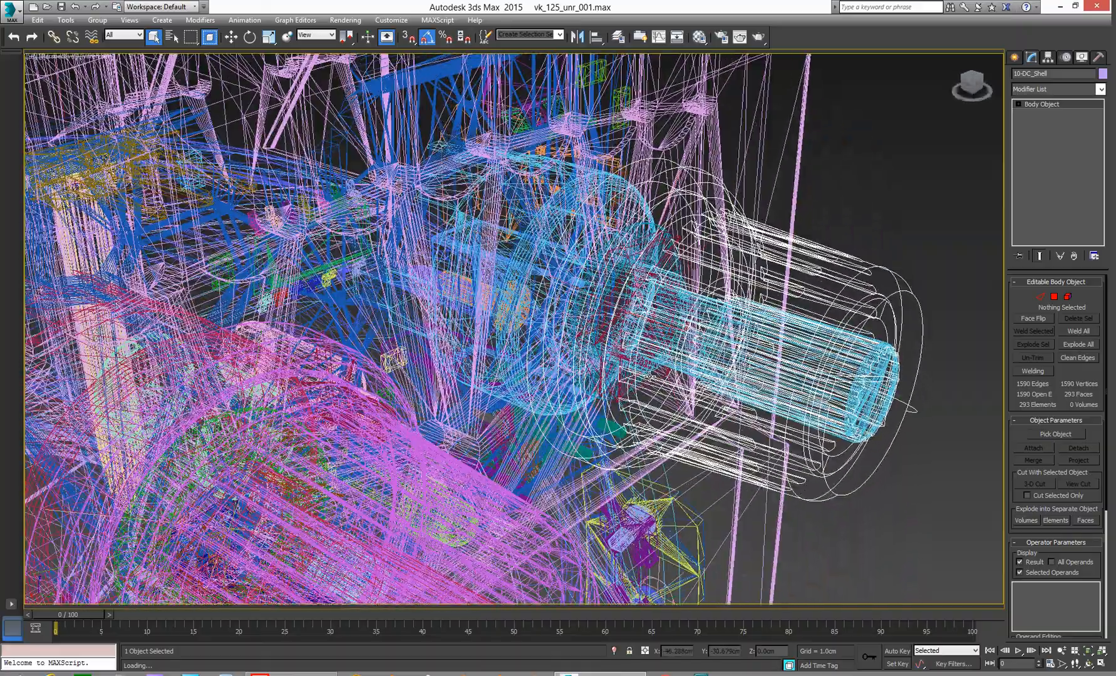
key("F3")
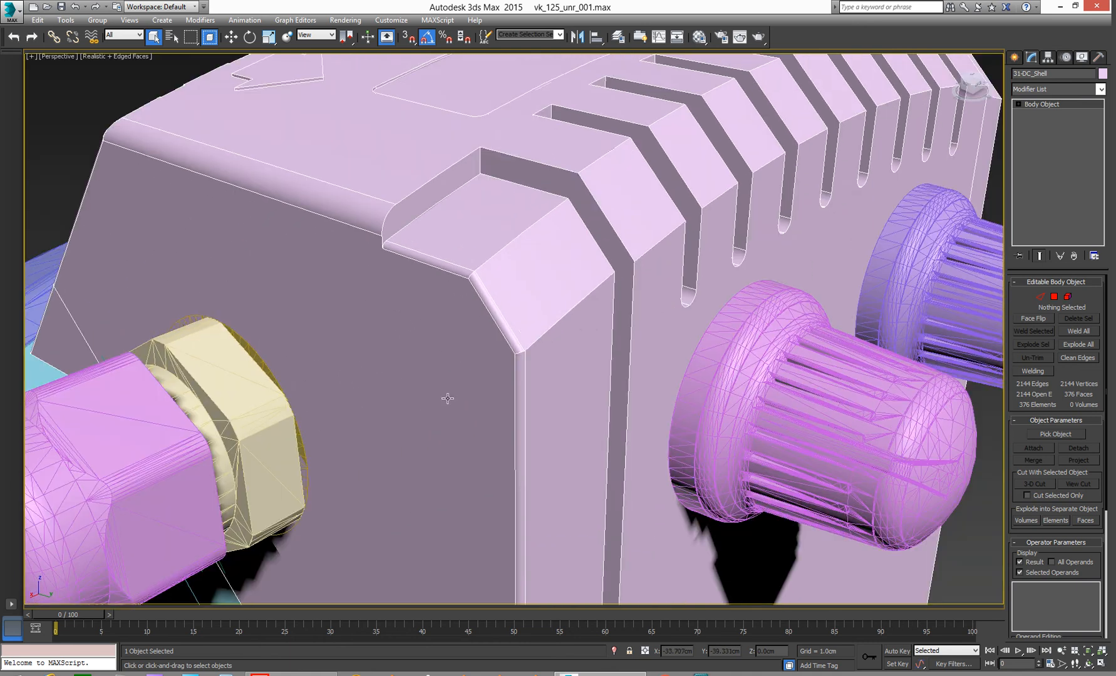
Orbit to the pink mounting bracket and select it to inspect its slotted foot.
left_click_drag(447, 399, 558, 244)
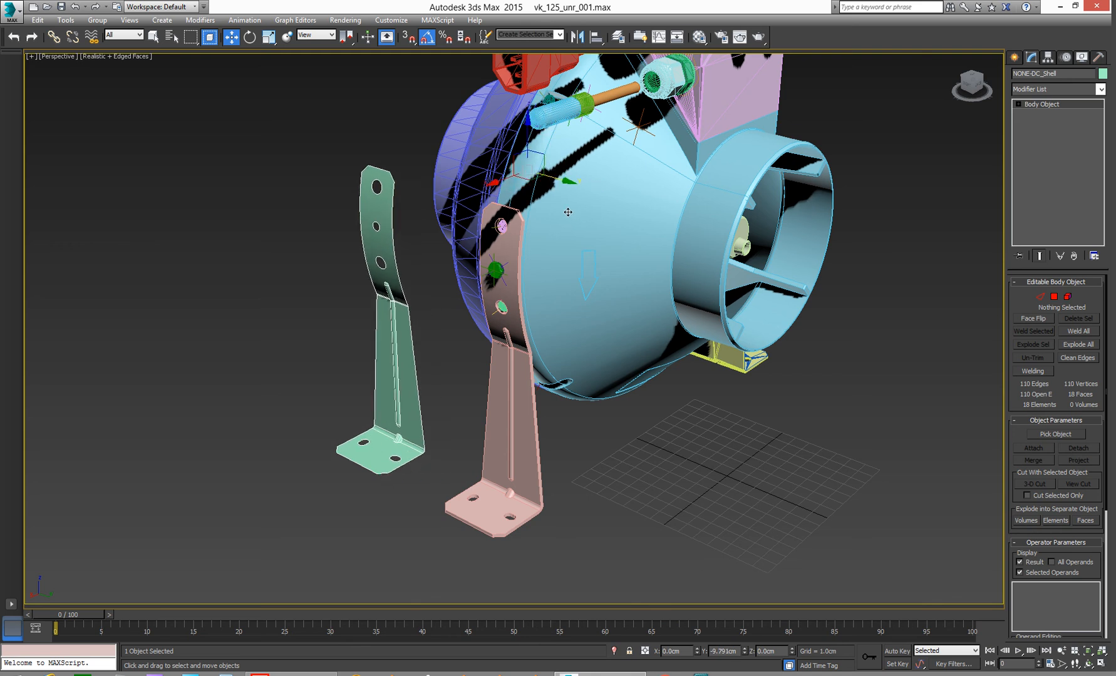
left_click(423, 412)
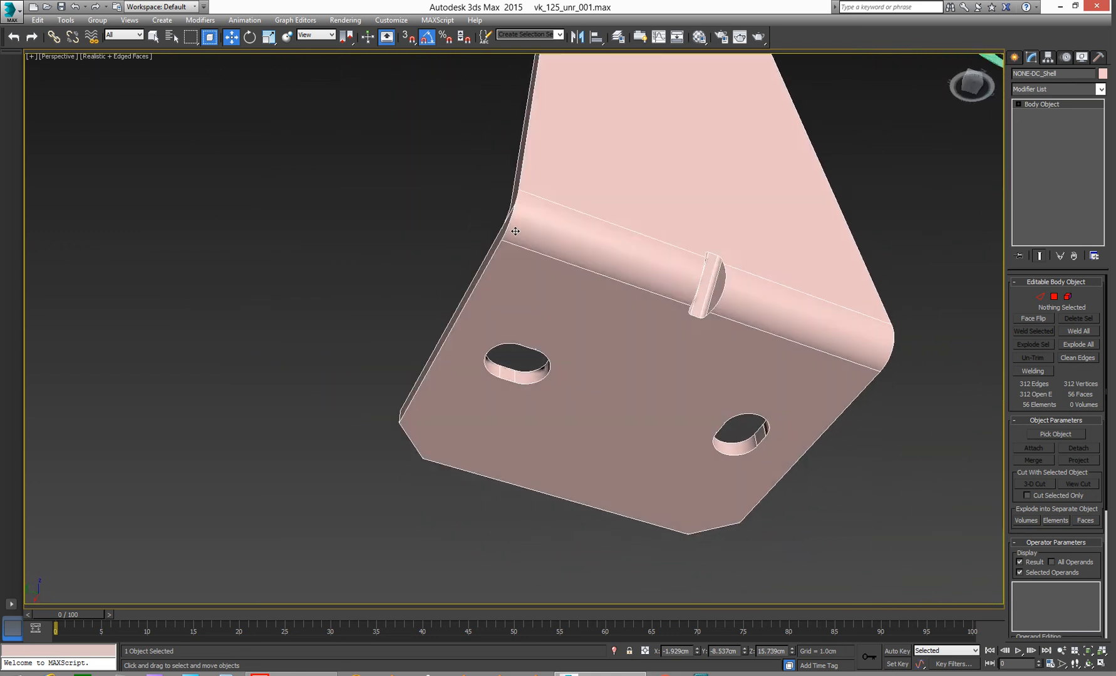
Orbit over the terminal housing's top and front, then bring the blower underside into view.
left_click_drag(515, 231, 645, 307)
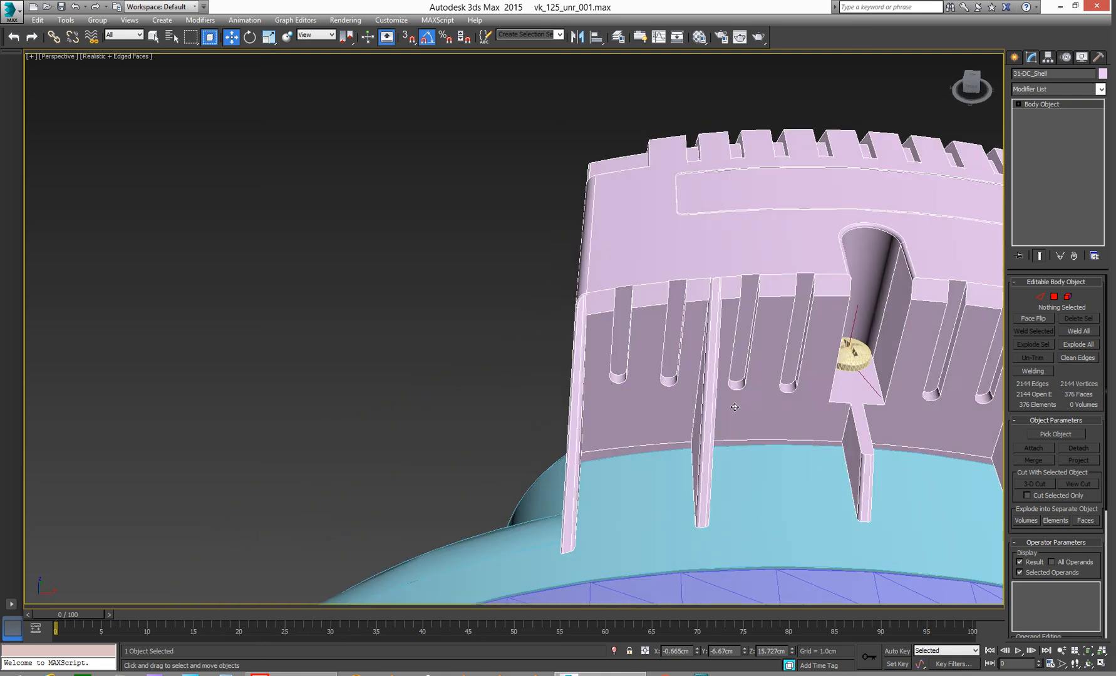
left_click_drag(734, 407, 553, 381)
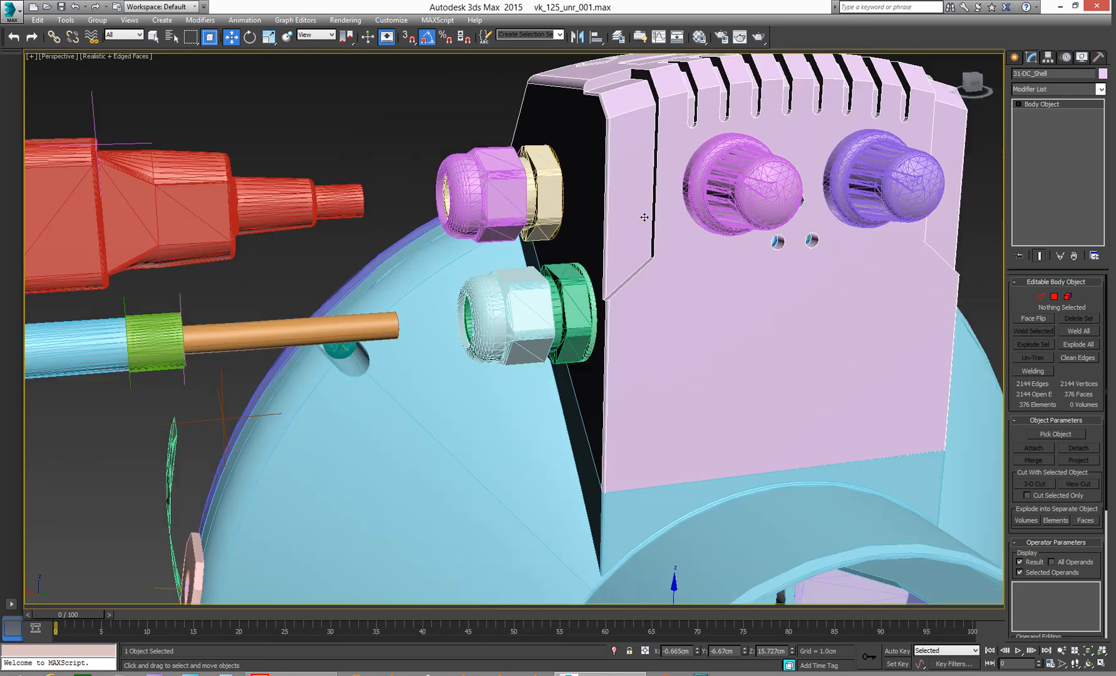
left_click_drag(641, 218, 601, 227)
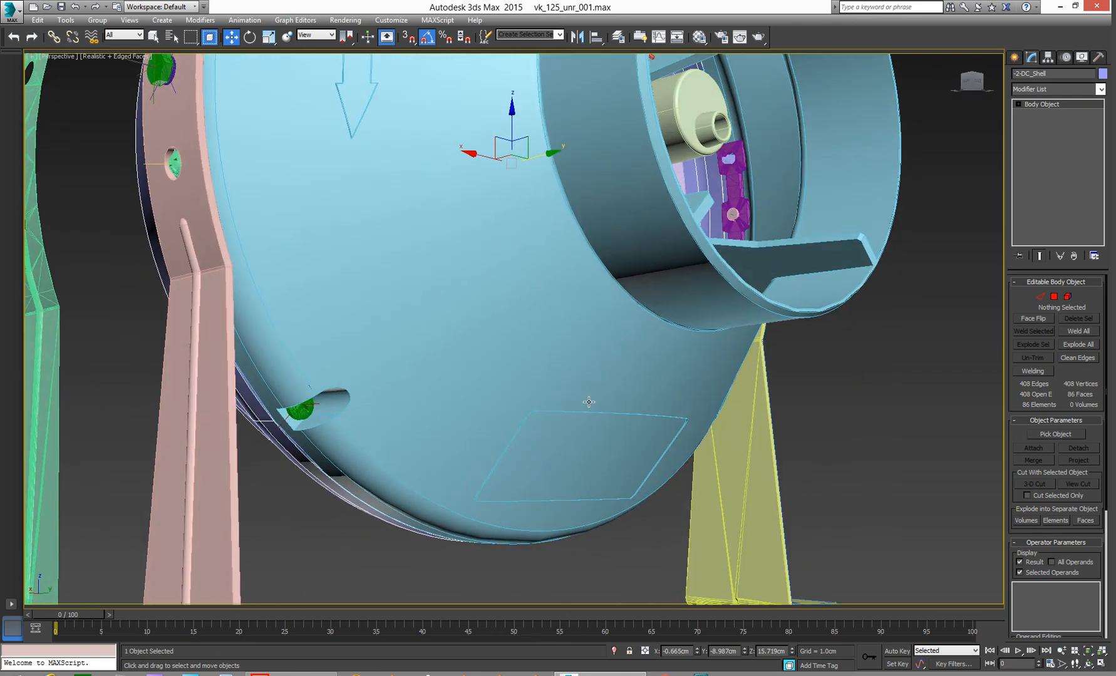
Pull back to the assembly front and zoom toward the blower outlet showing the orange hub.
left_click_drag(587, 402, 741, 421)
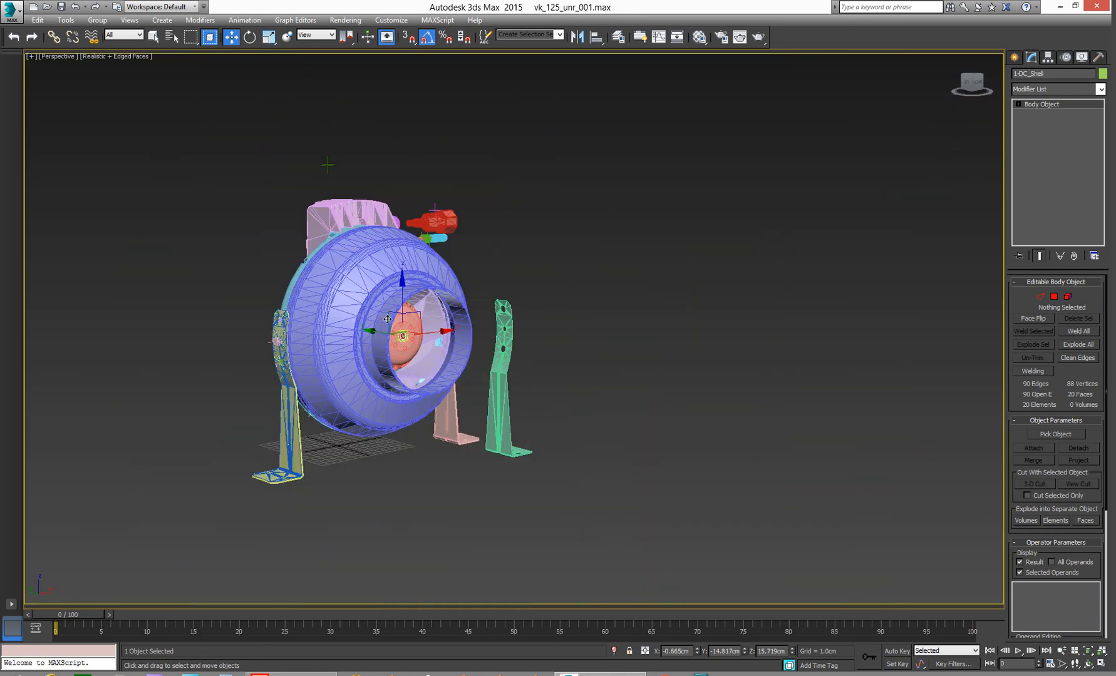
scroll("down", 3)
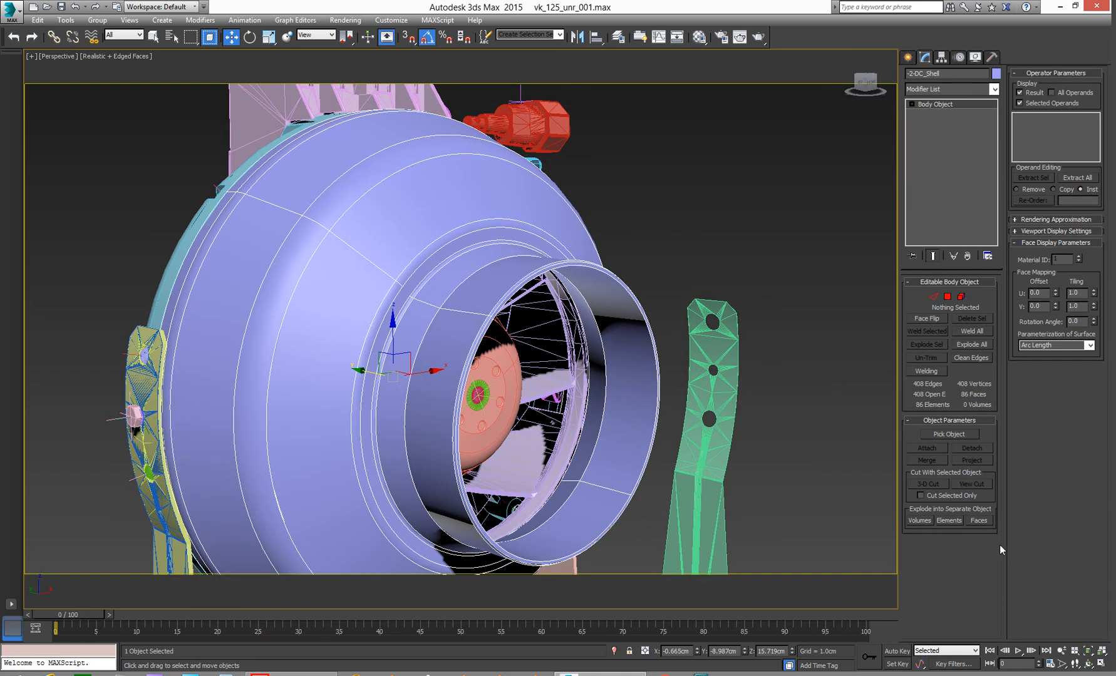
Expand Rendering Approximation to show the Production preset with a 40 face angle.
left_click(1057, 219)
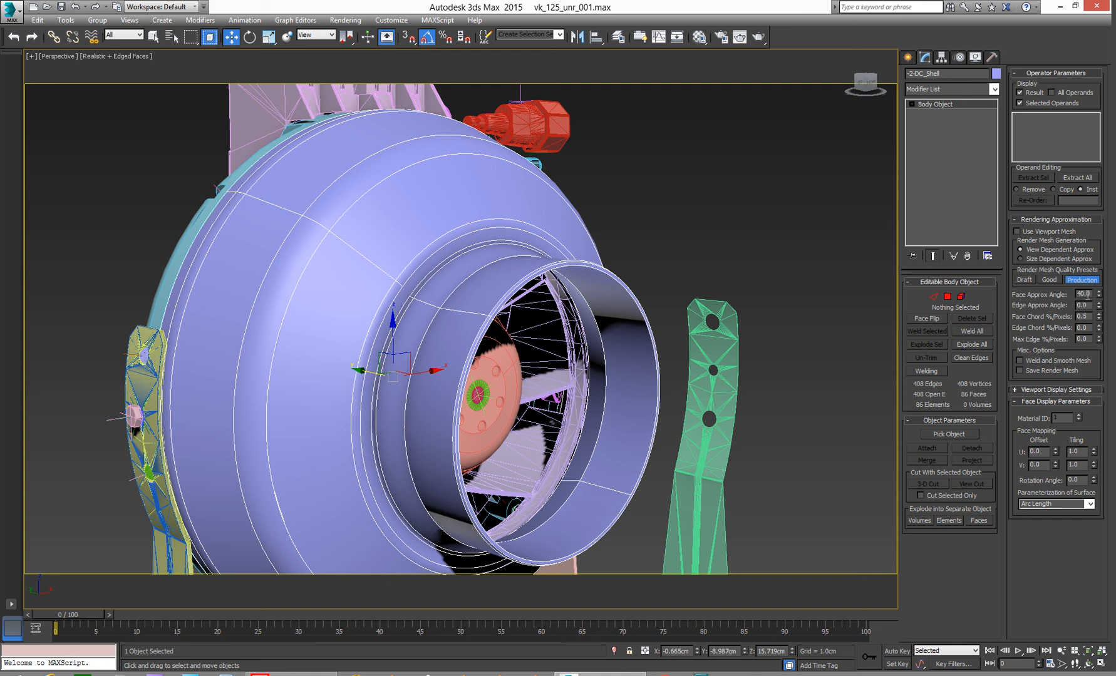
mouse_move(1037, 362)
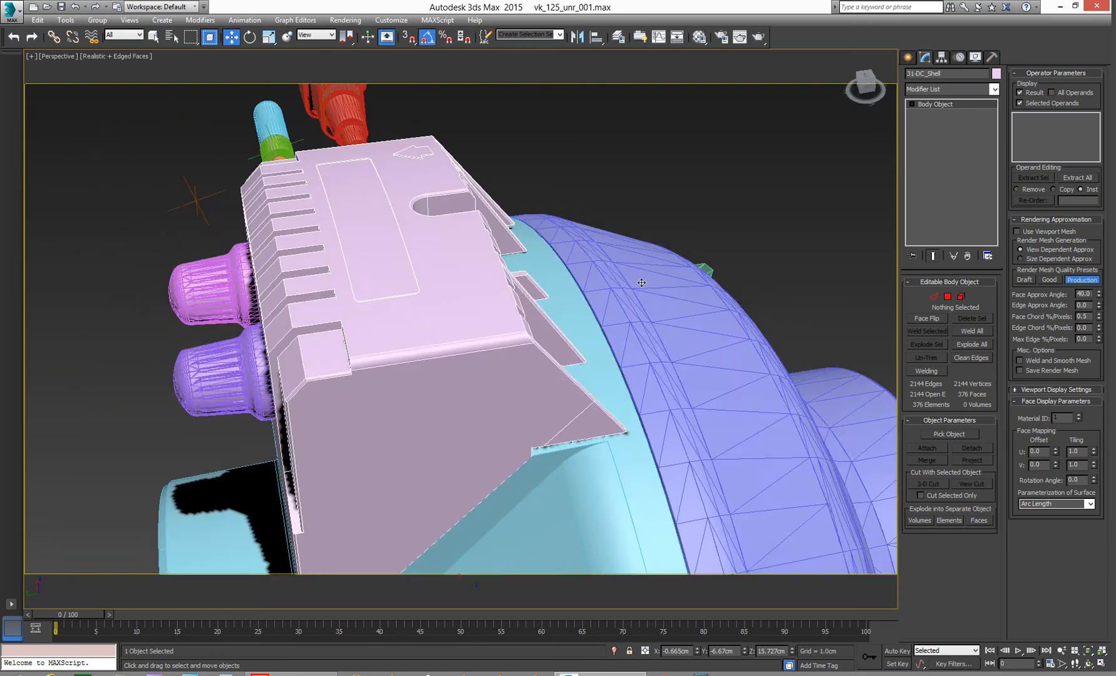
Orbit around the blower rim, outlet side, connectors and the terminal housing's cable glands.
left_click_drag(641, 285, 537, 213)
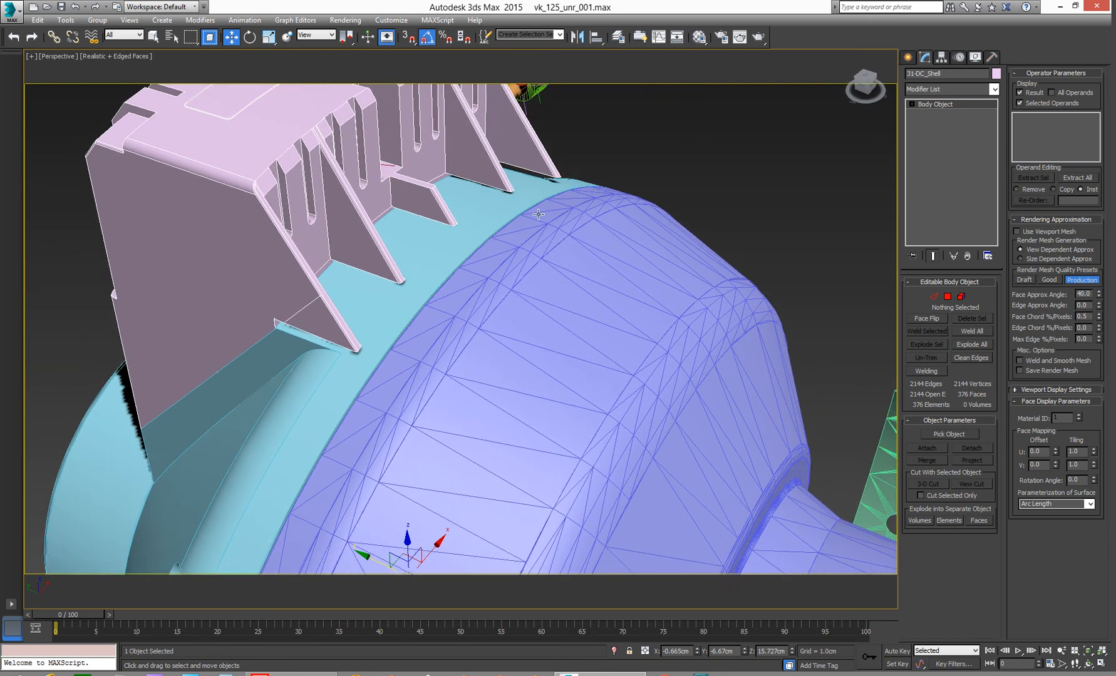
left_click_drag(539, 214, 635, 351)
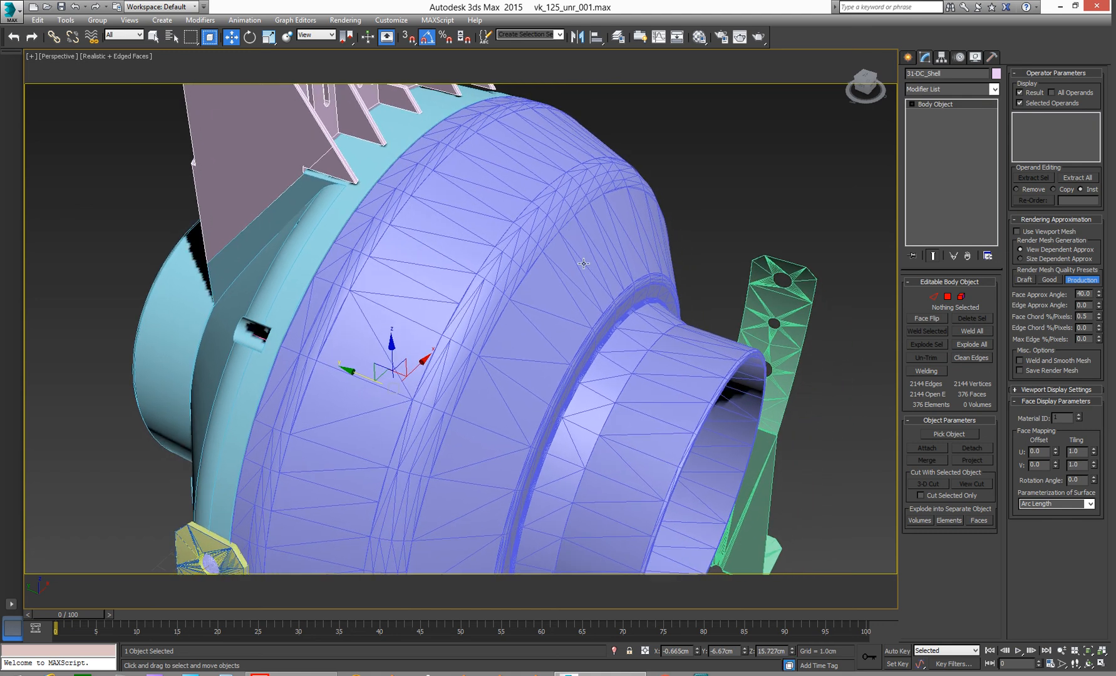
left_click_drag(584, 264, 606, 319)
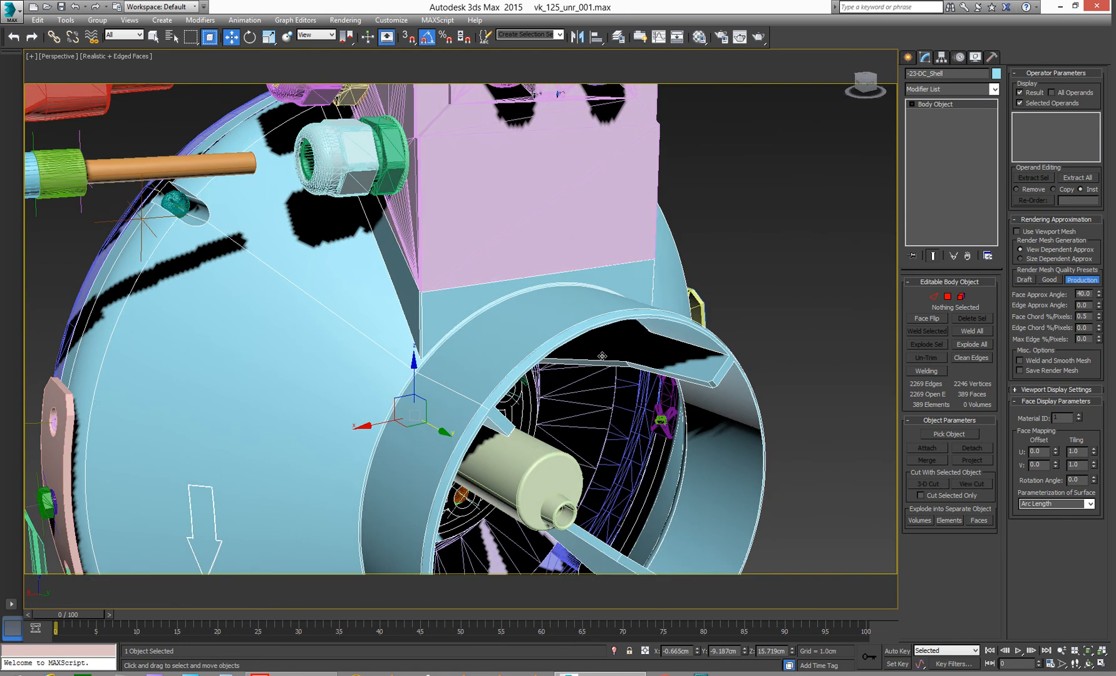
left_click_drag(601, 356, 673, 391)
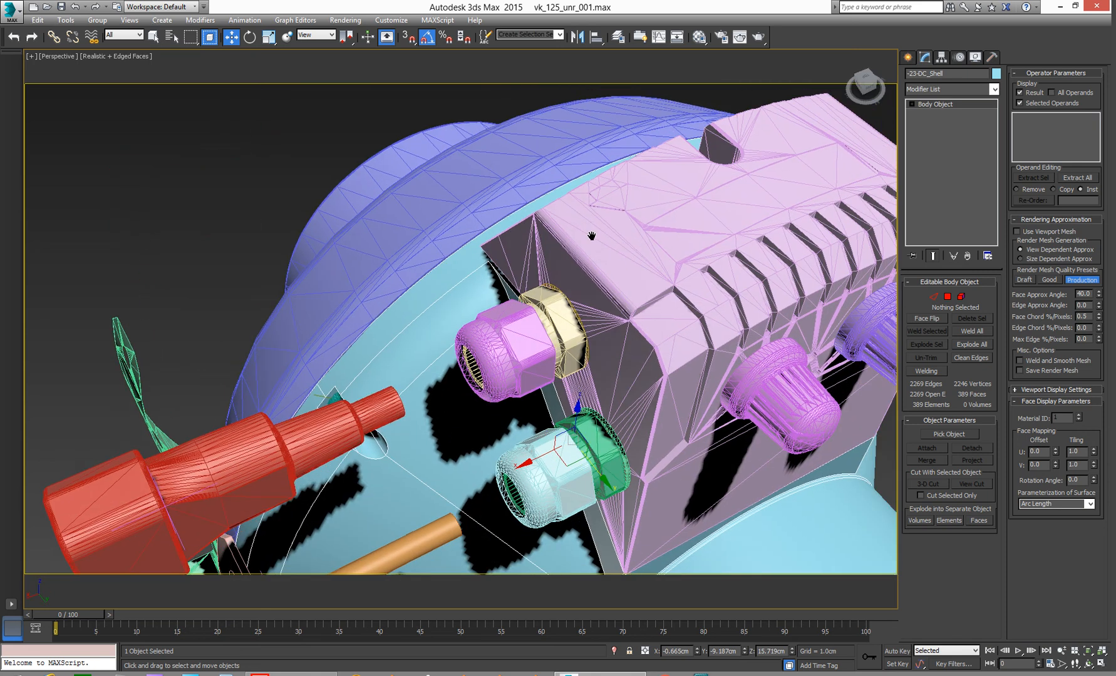
left_click_drag(591, 235, 673, 258)
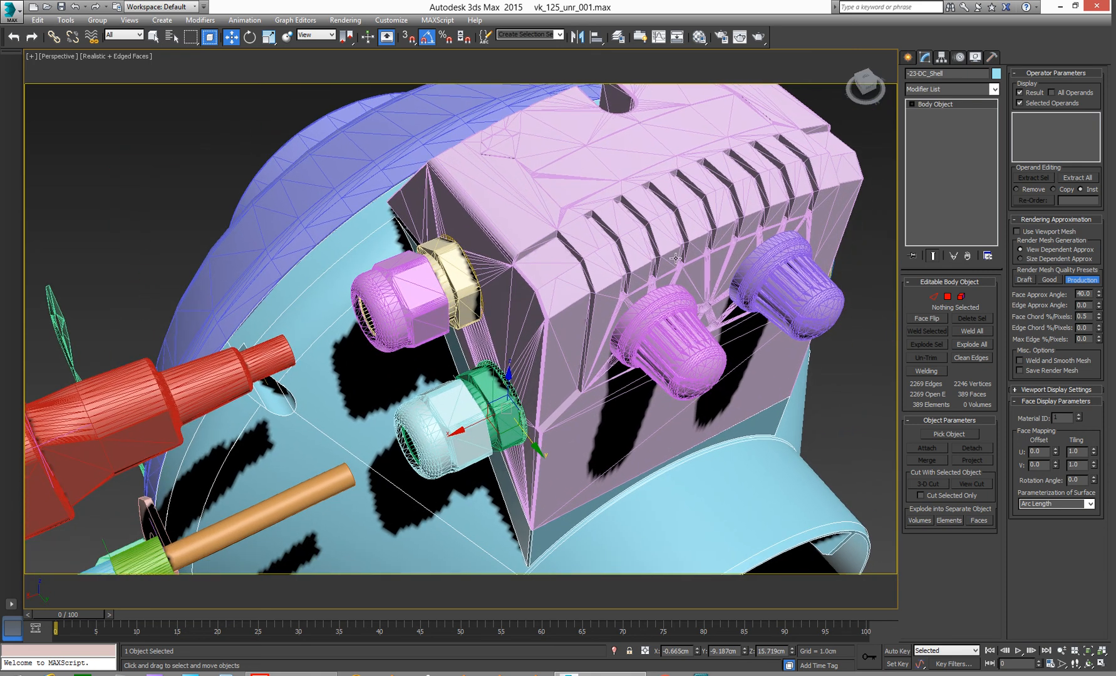